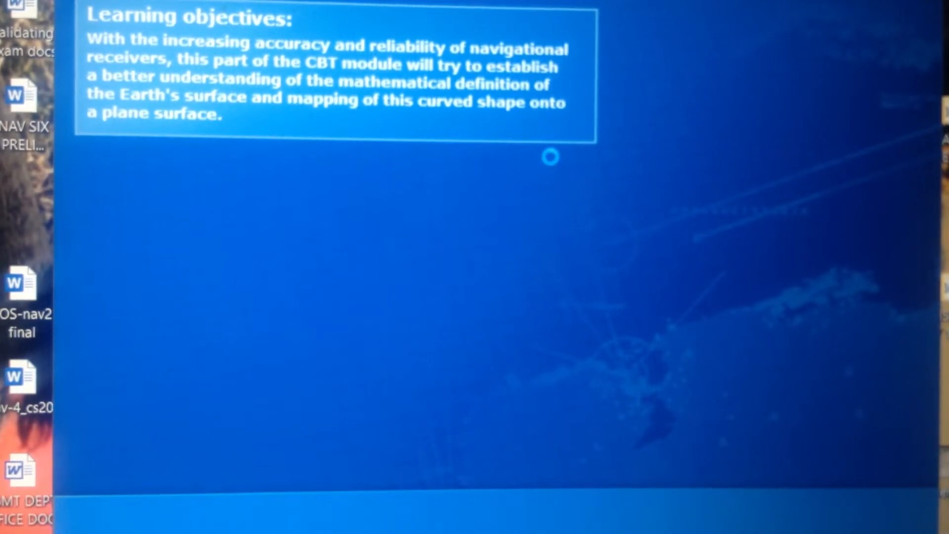
mouse_move(553, 167)
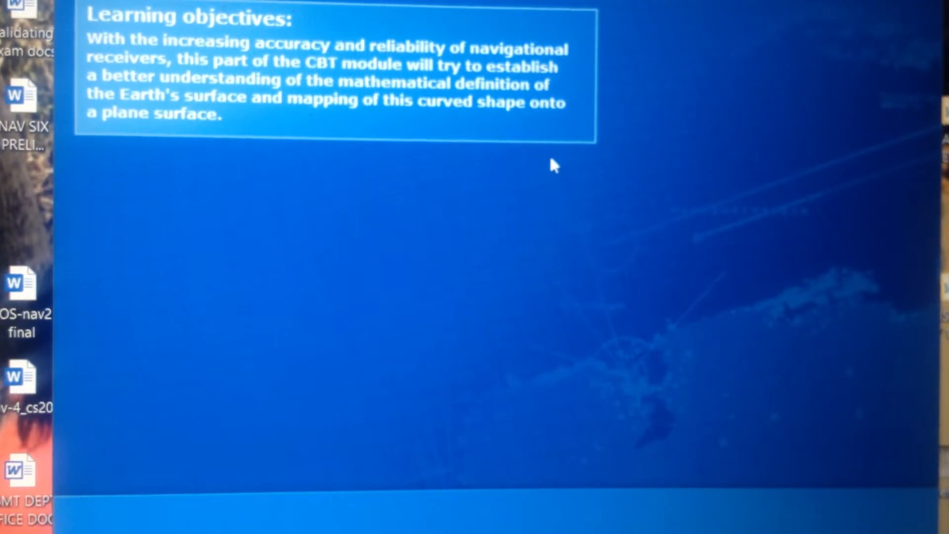
mouse_move(554, 170)
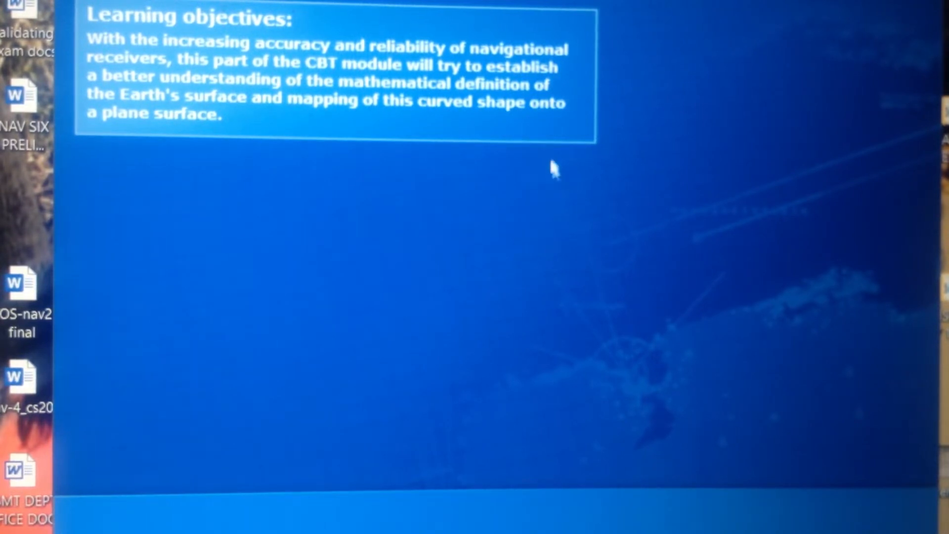